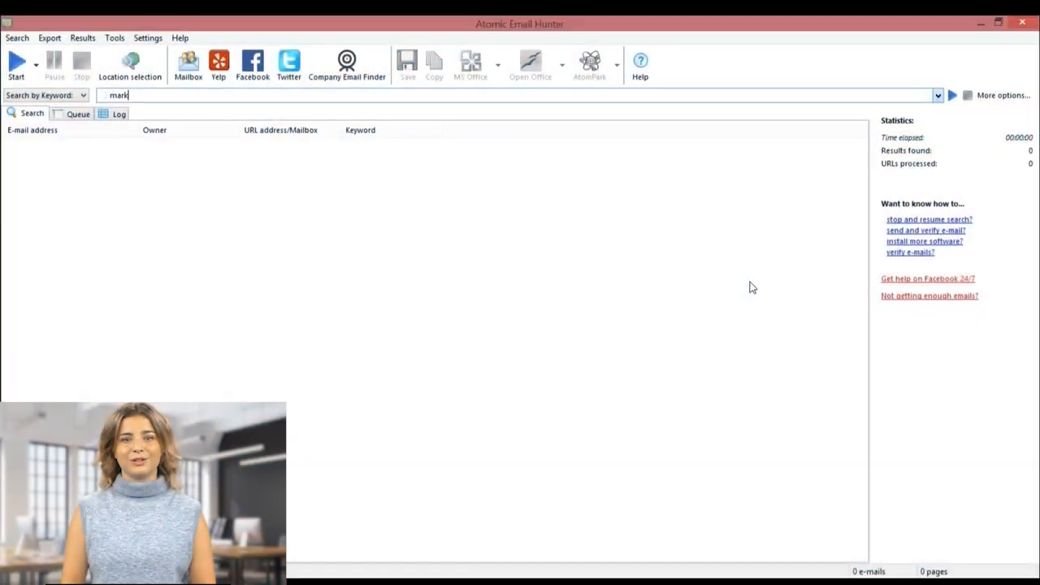
Step: Start an email hunt for 'marketing management', accepting the crawl limits and waiting out the notice
type("marketing management")
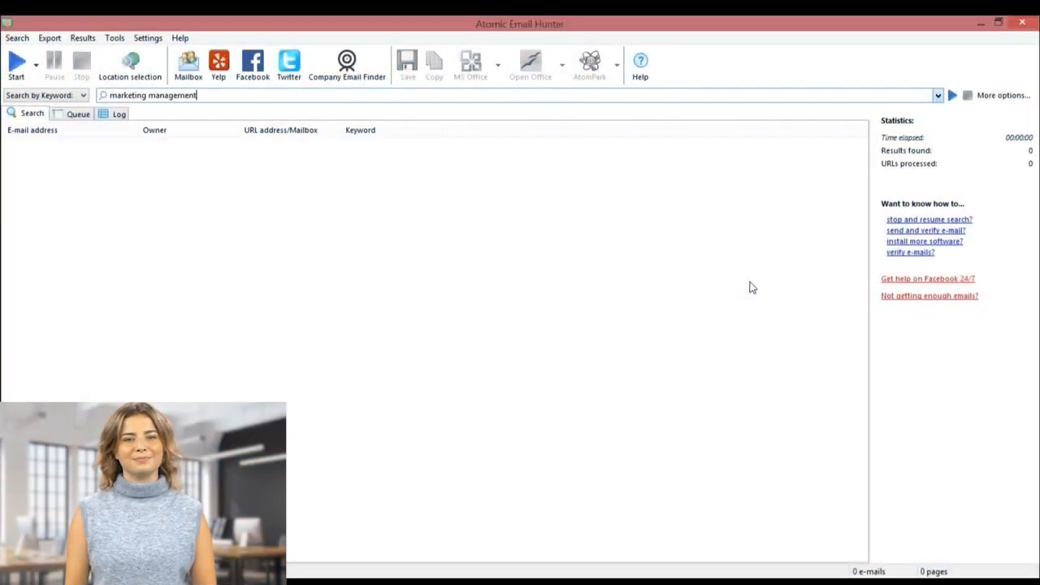
left_click(1004, 95)
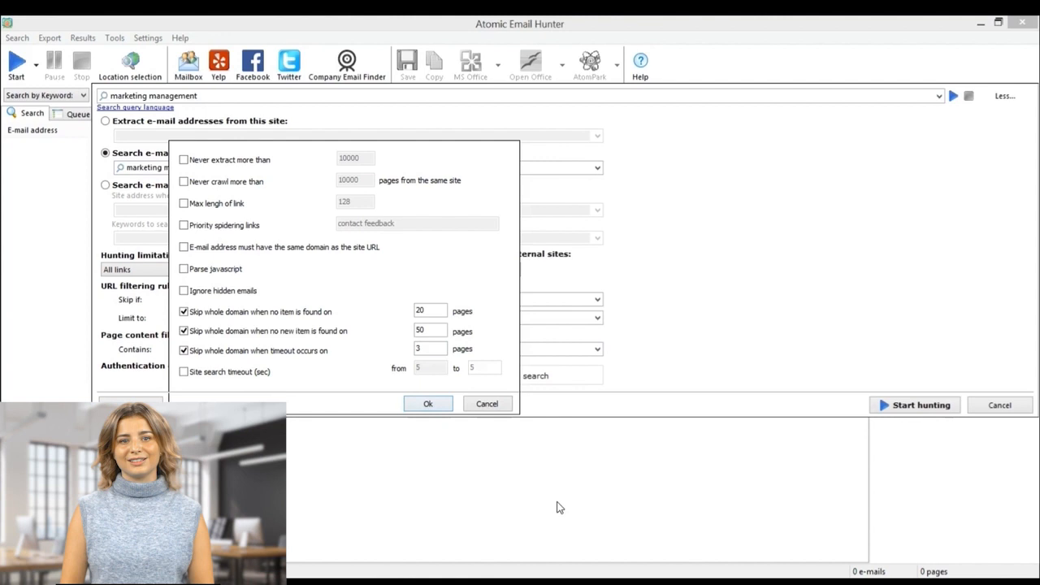
left_click(428, 404)
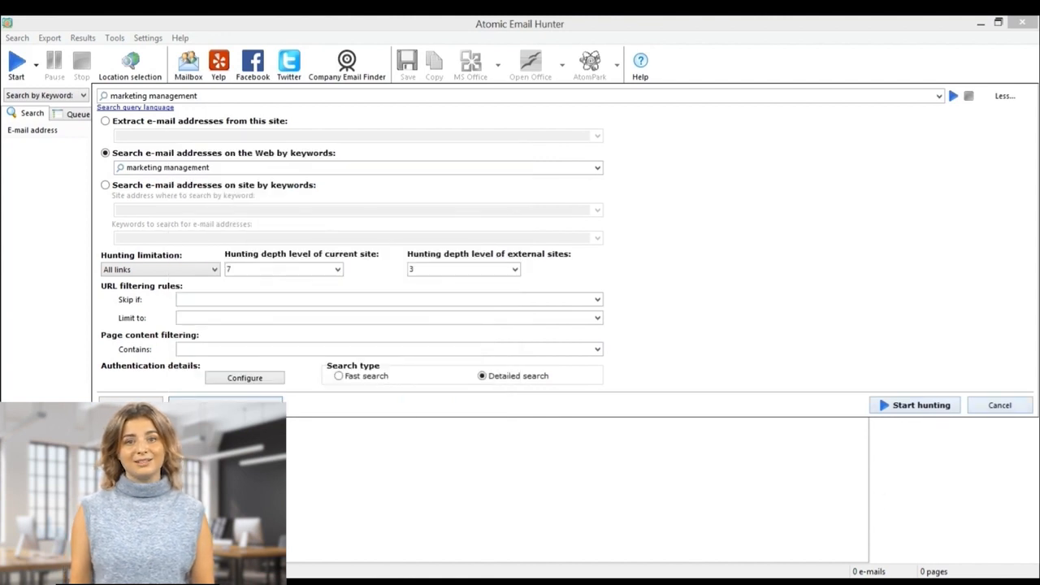
left_click(913, 405)
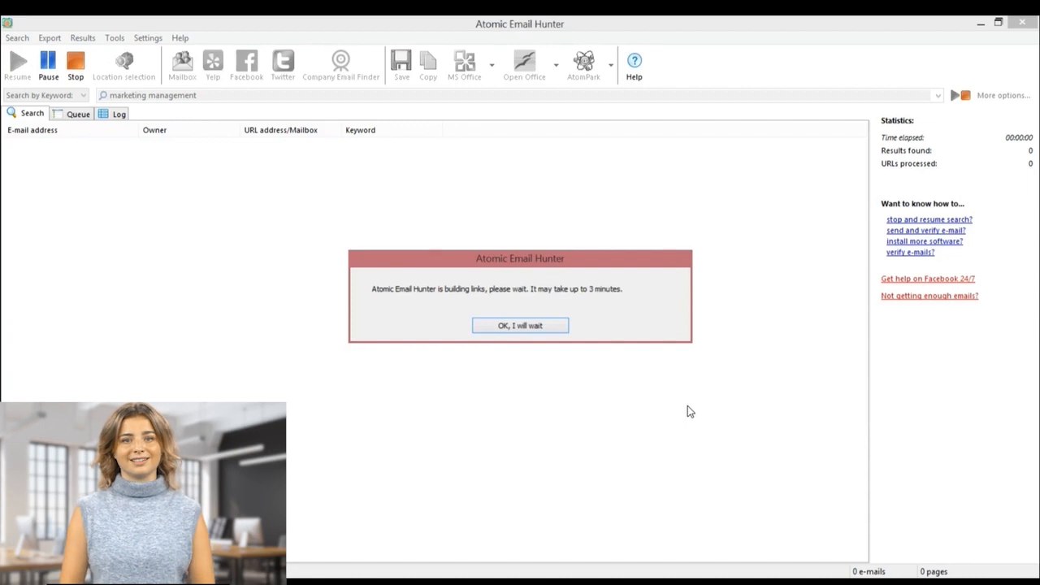
left_click(520, 325)
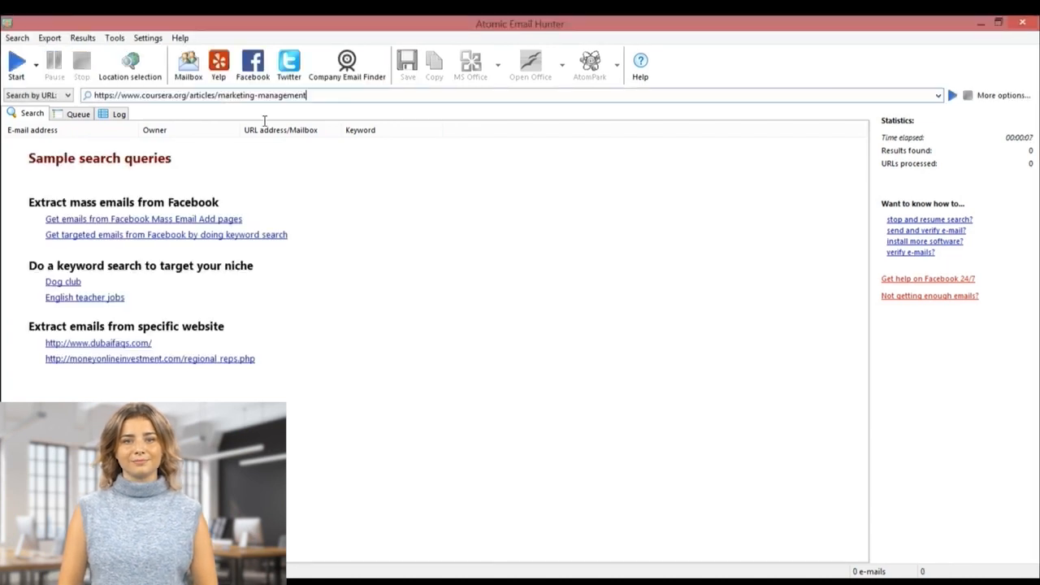
Step: Switch to a site-by-keywords search for 'marketing management', choose hunting depth, and open the search wizard
left_click(1003, 95)
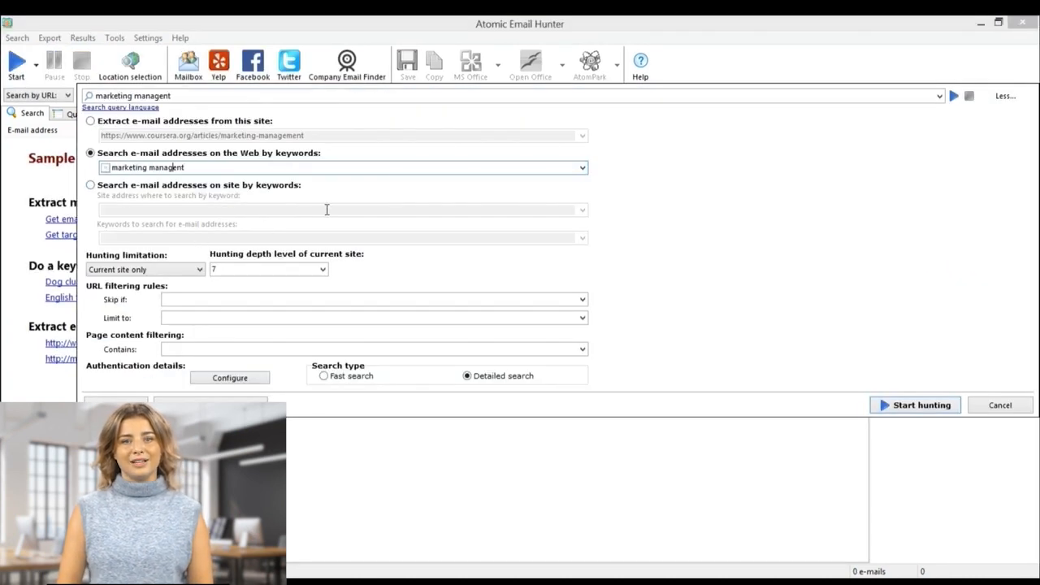
left_click(90, 185)
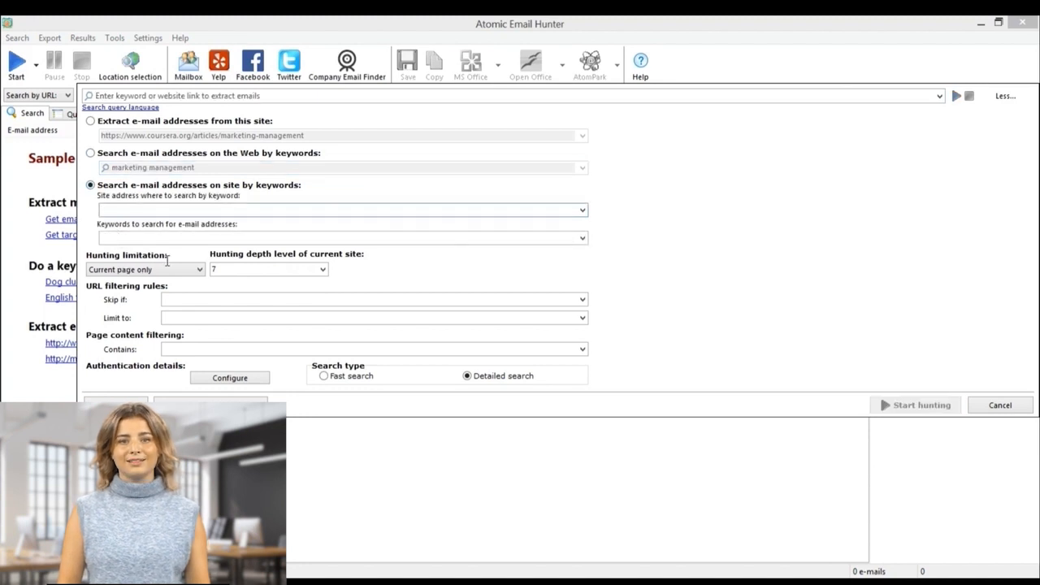
type("marketing management")
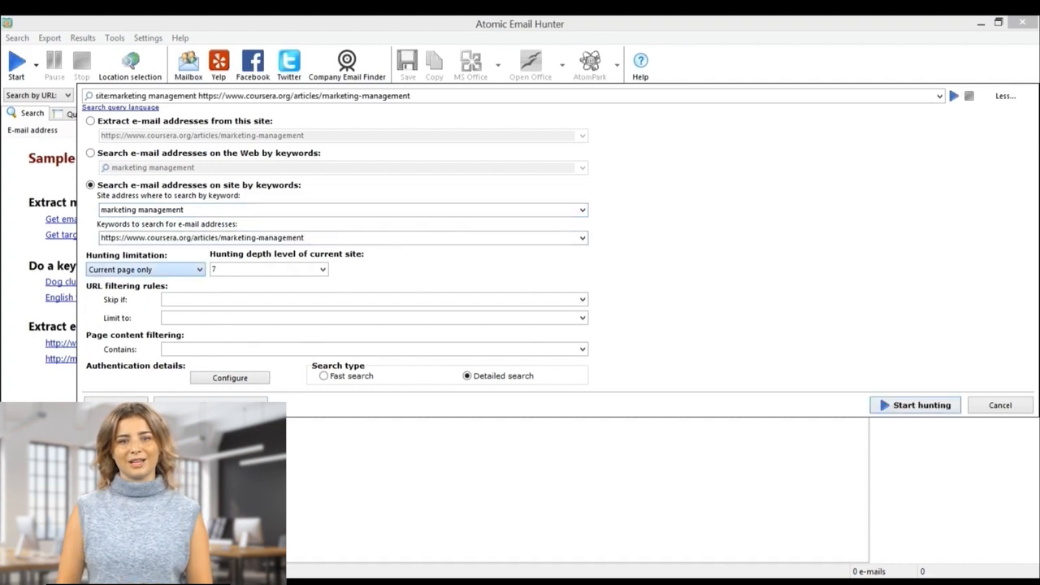
left_click(268, 269)
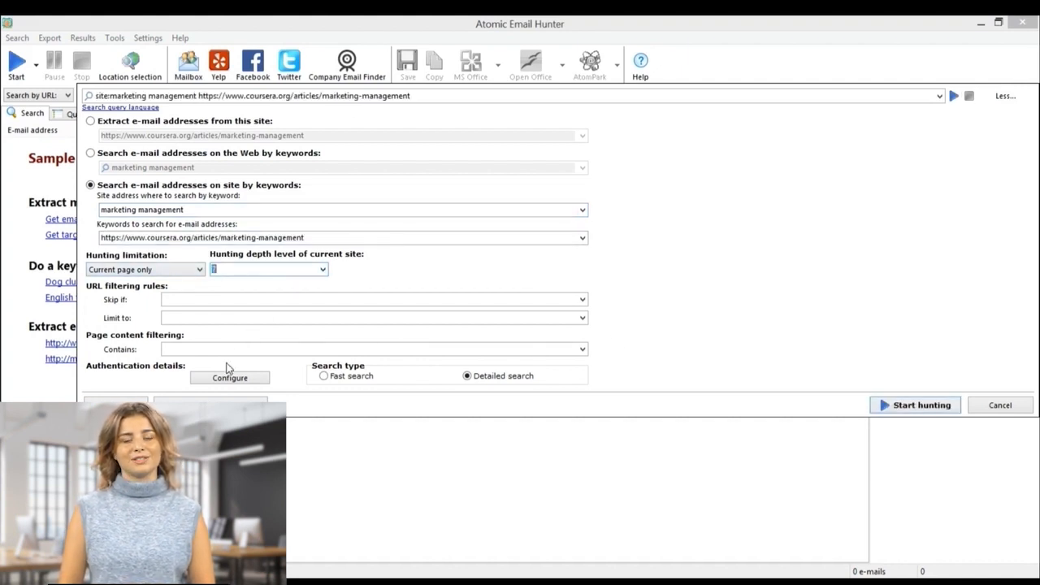
left_click(323, 375)
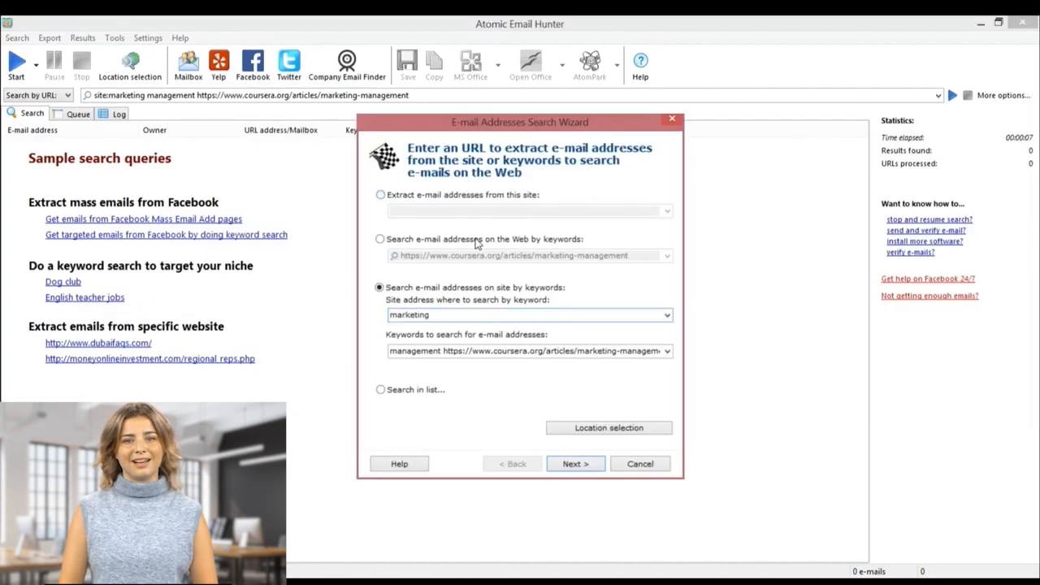
Step: Choose site-by-keywords mode in the wizard with keywords 'marketing management', then close it
left_click(380, 195)
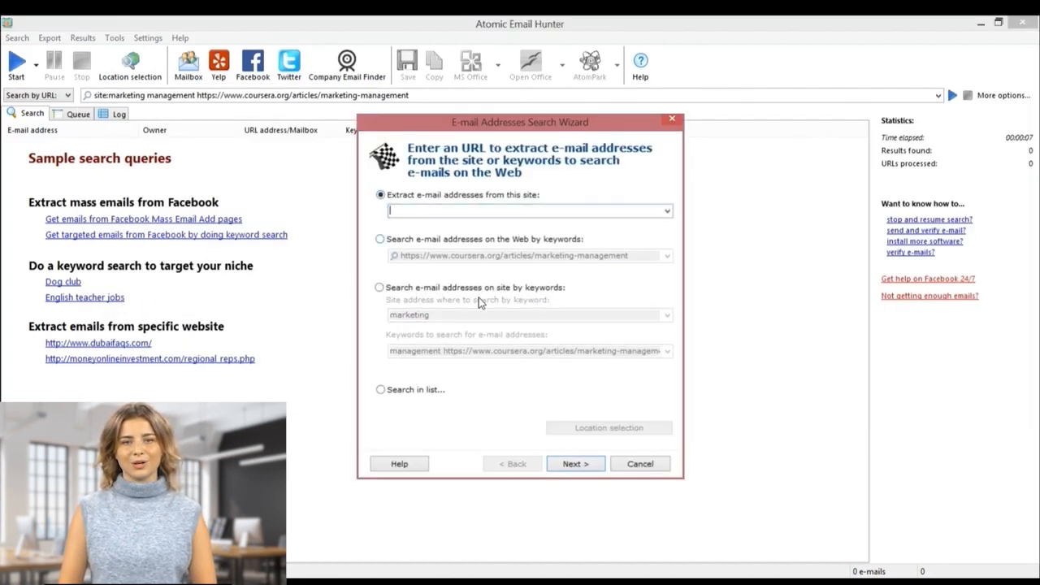
left_click(380, 239)
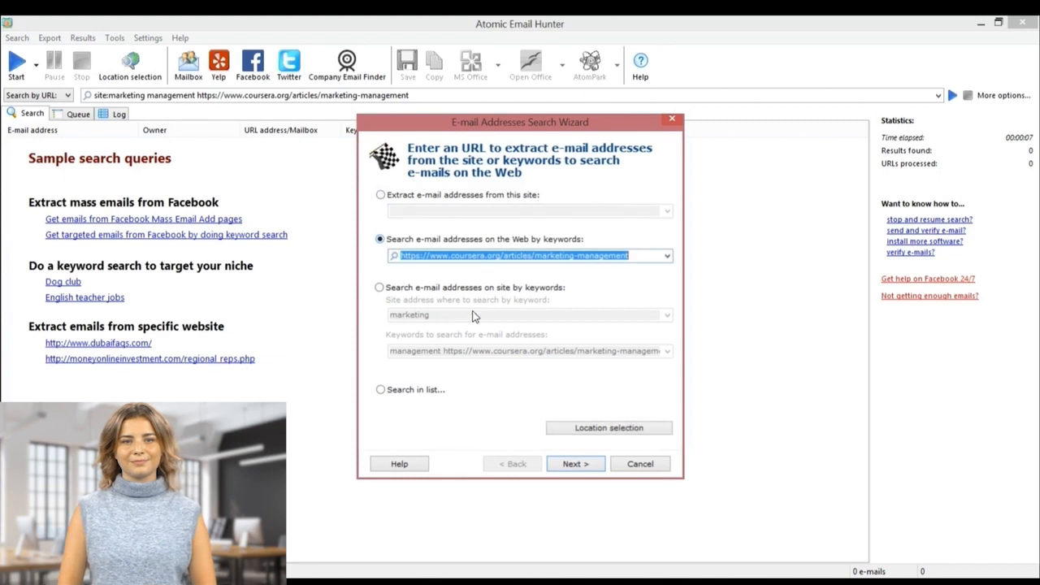
left_click(380, 287)
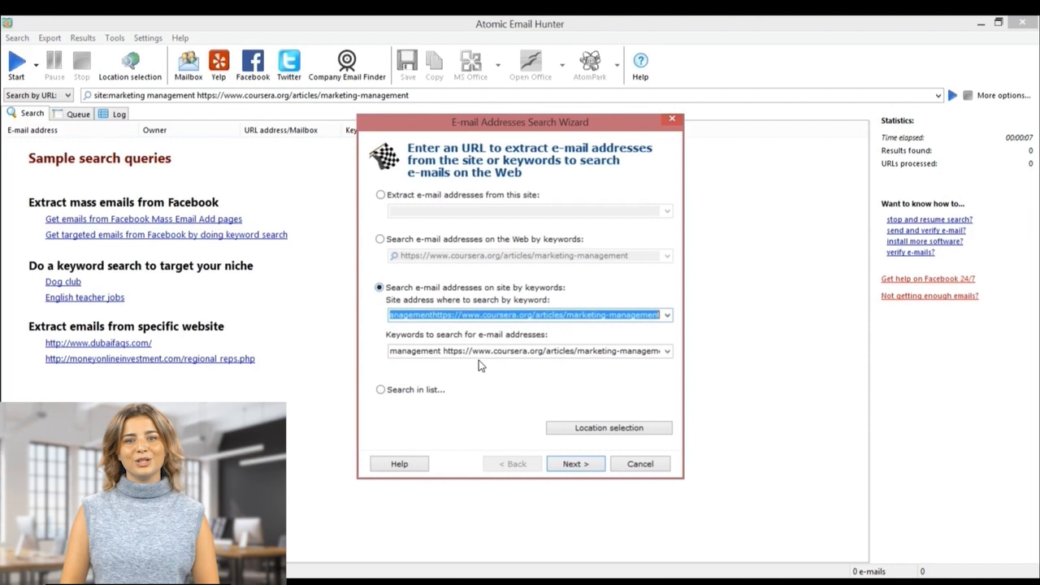
type("marketing m")
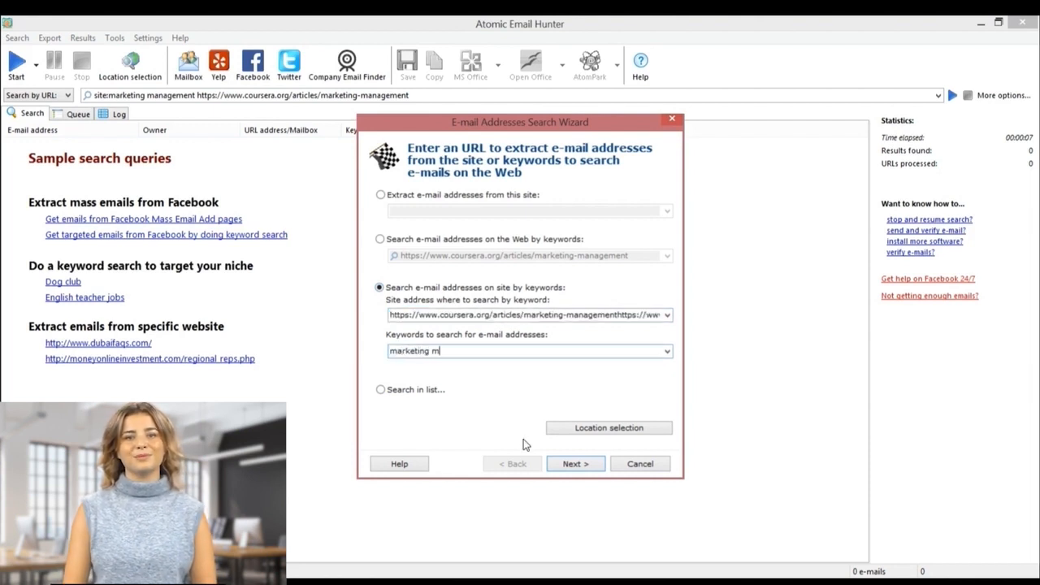
type("anagement")
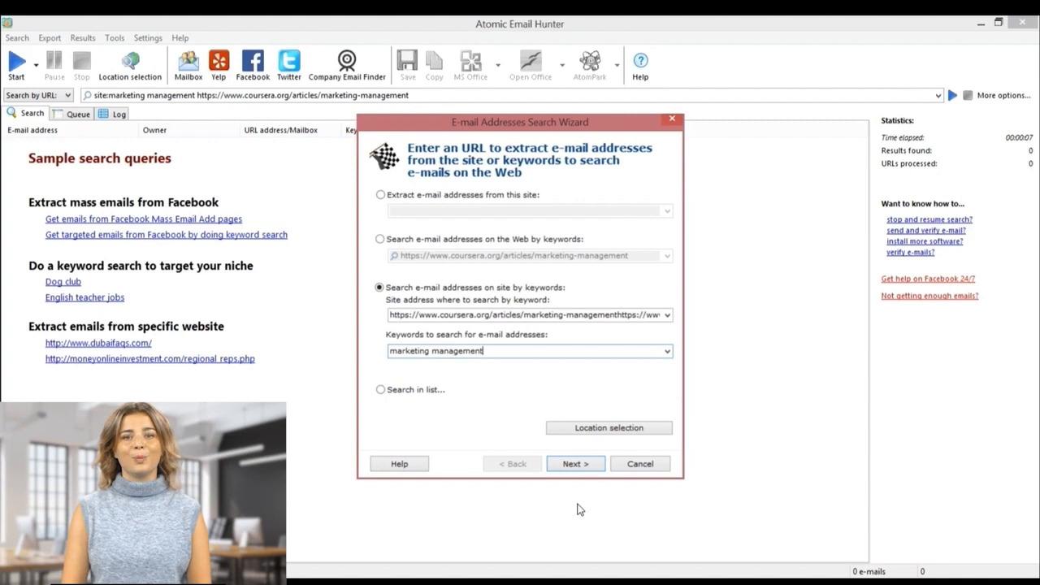
triple_click(435, 350)
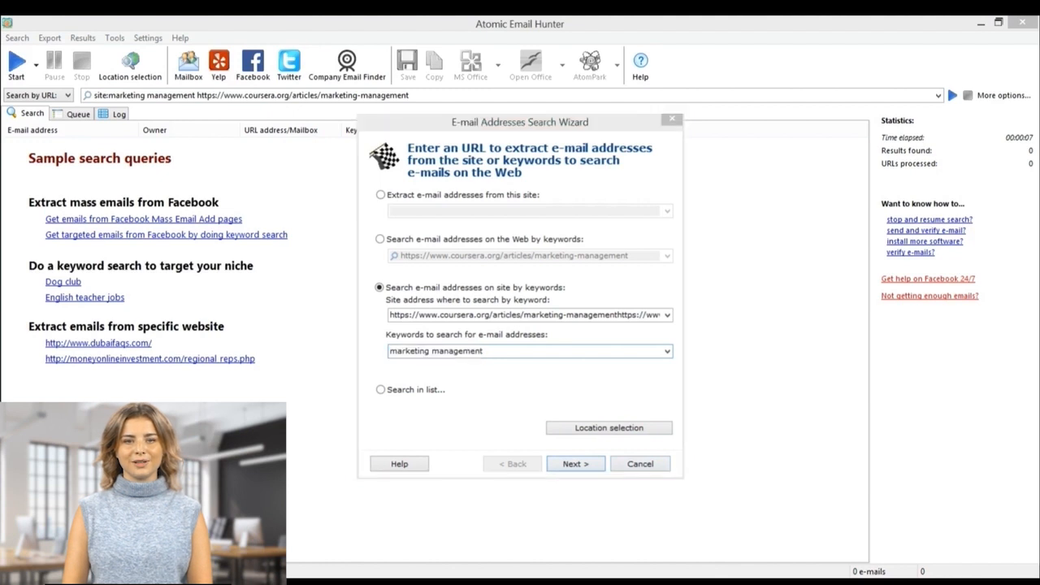
left_click(17, 37)
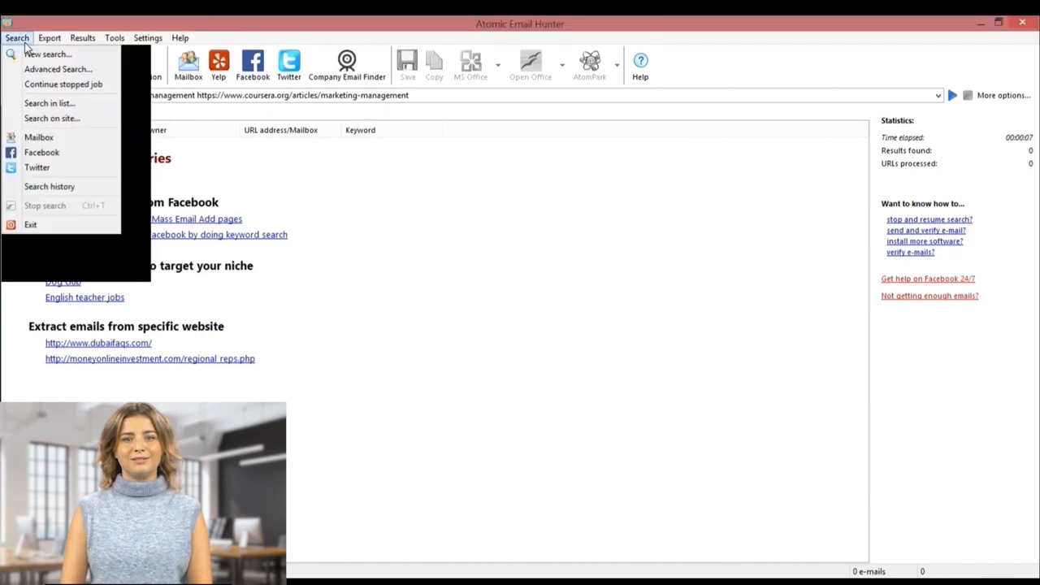
mouse_move(57, 68)
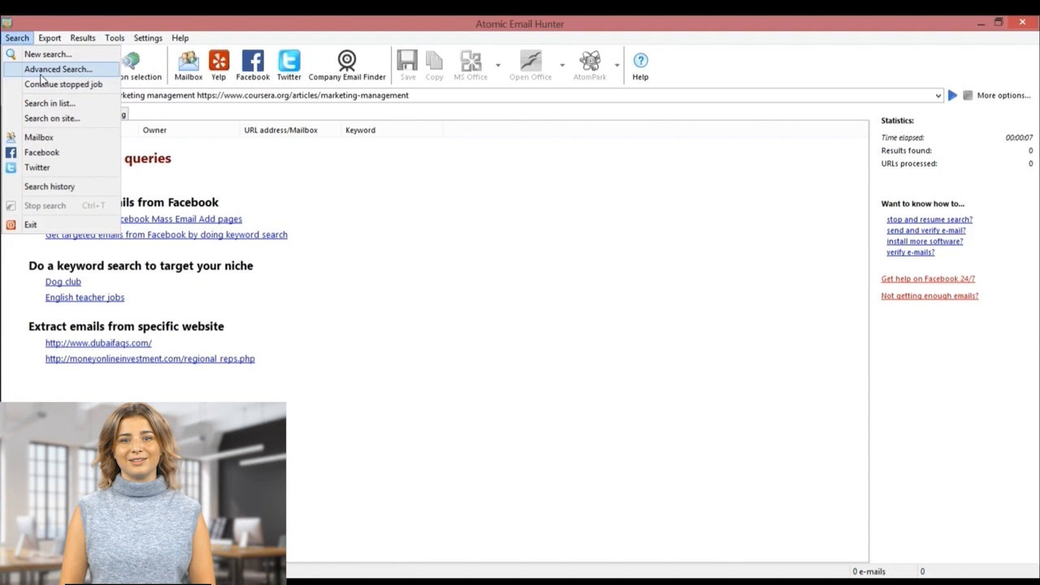
Step: Reopen the search wizard, pick 'Search in list...', and advance to the list entry page
left_click(58, 69)
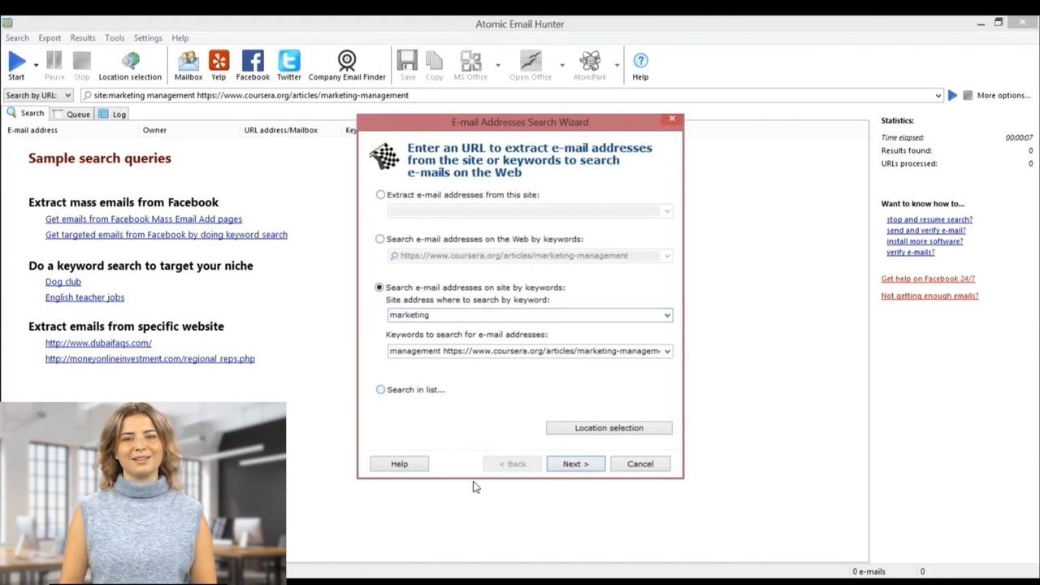
left_click(380, 389)
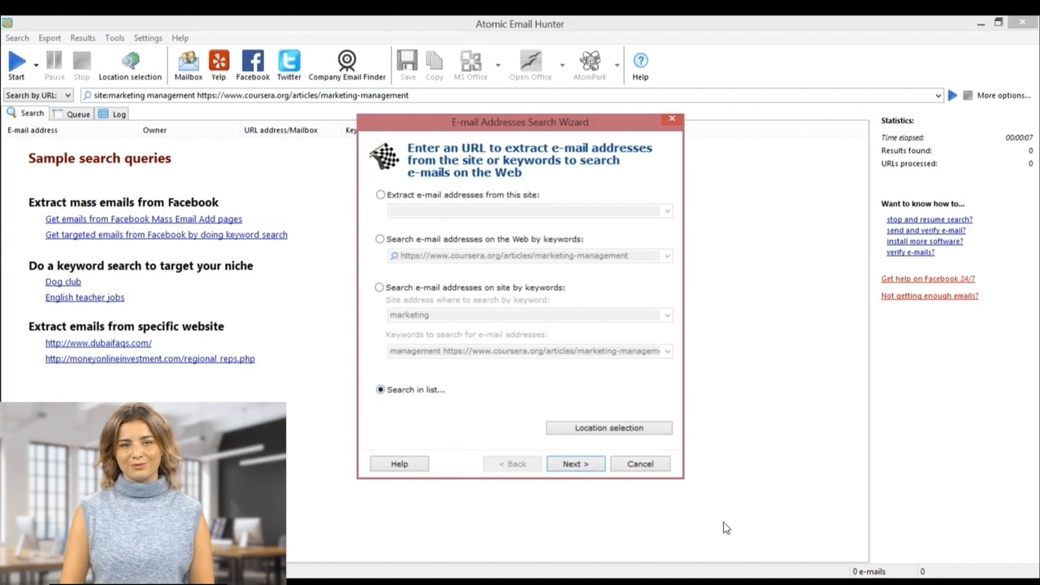
mouse_move(679, 529)
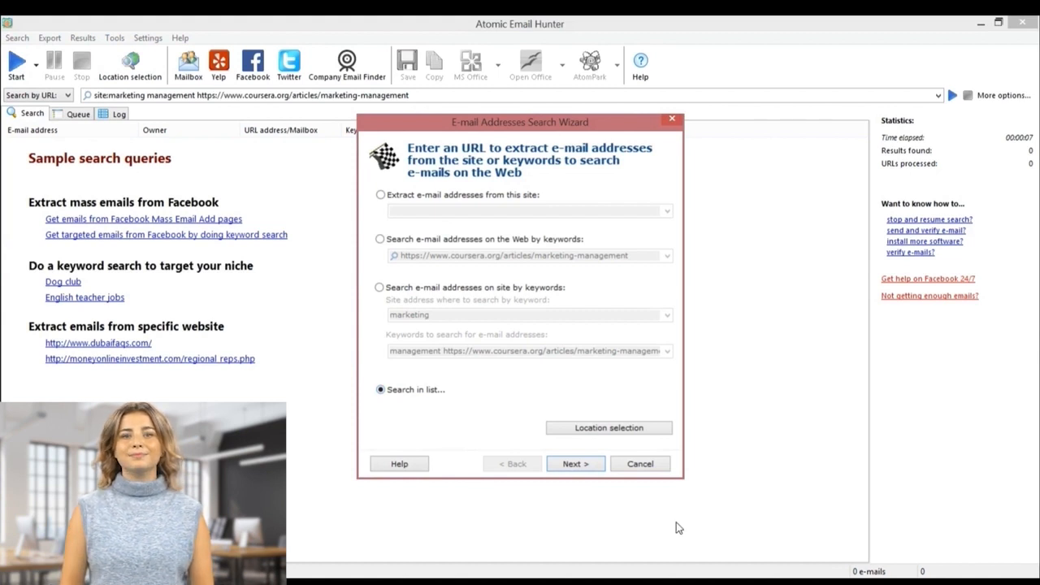
mouse_move(629, 526)
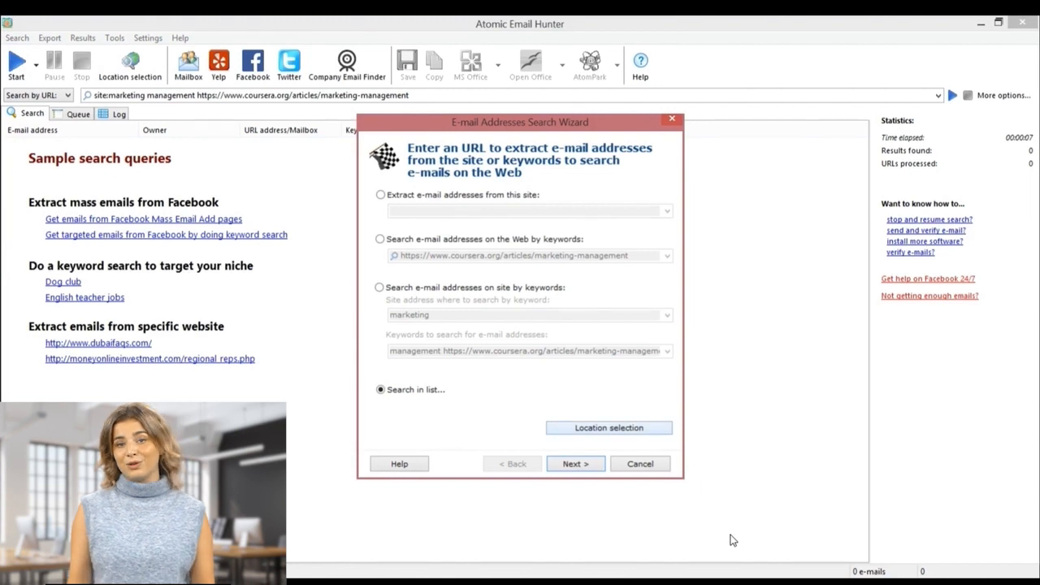
left_click(574, 464)
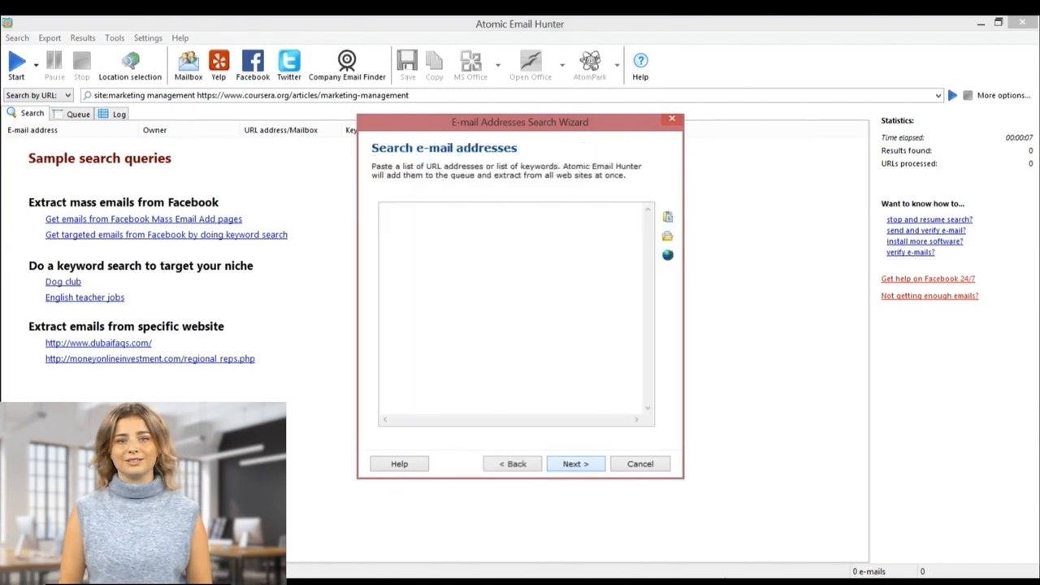
left_click(520, 273)
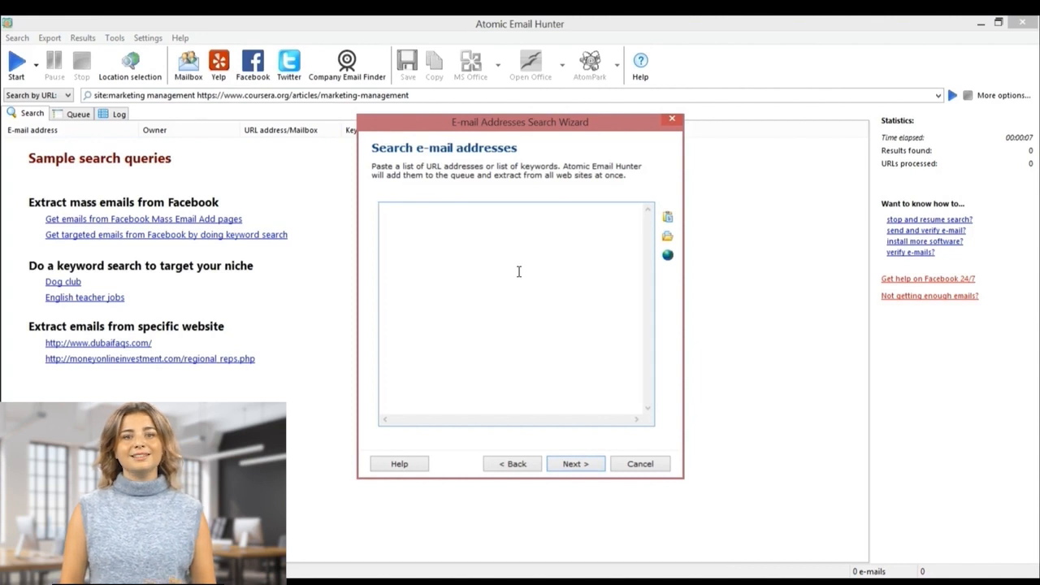
type("https://www.coursera.org/articles/marketing-management")
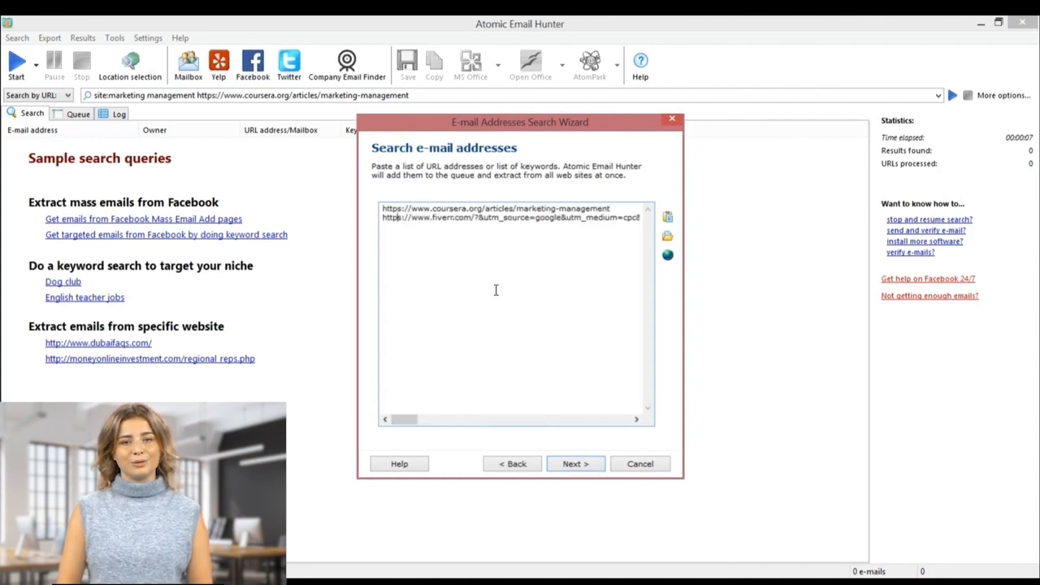
left_click(575, 464)
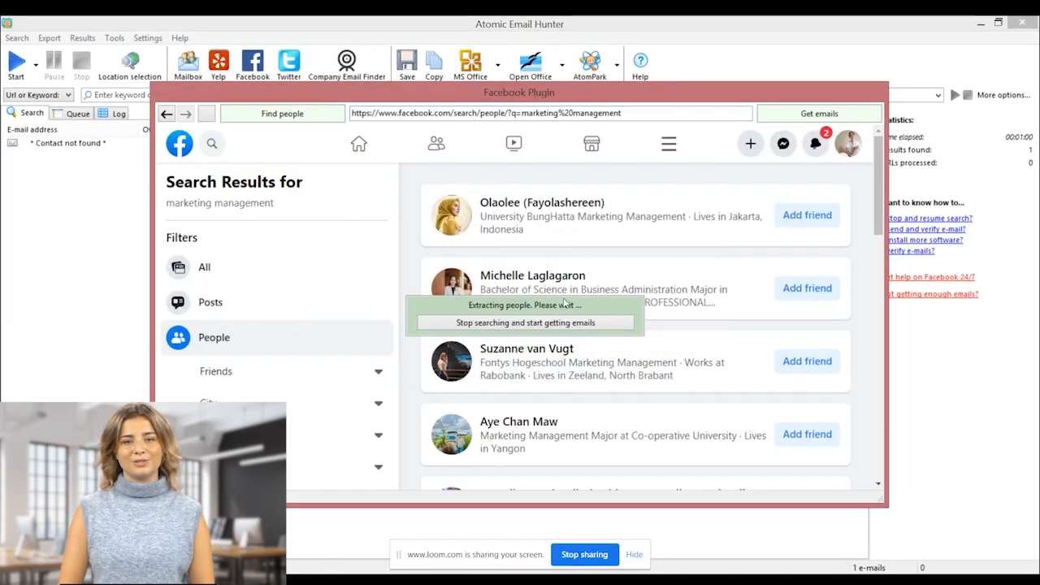
Step: Scroll the results and acknowledge the link-building notice while the hunt reaches 798 emails
scroll("down", 3)
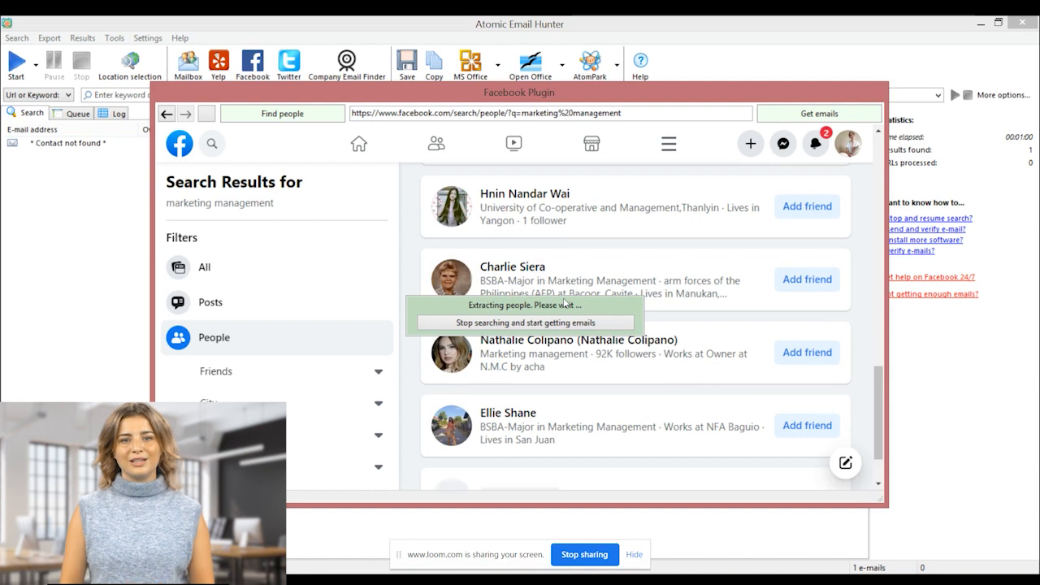
scroll("down", 3)
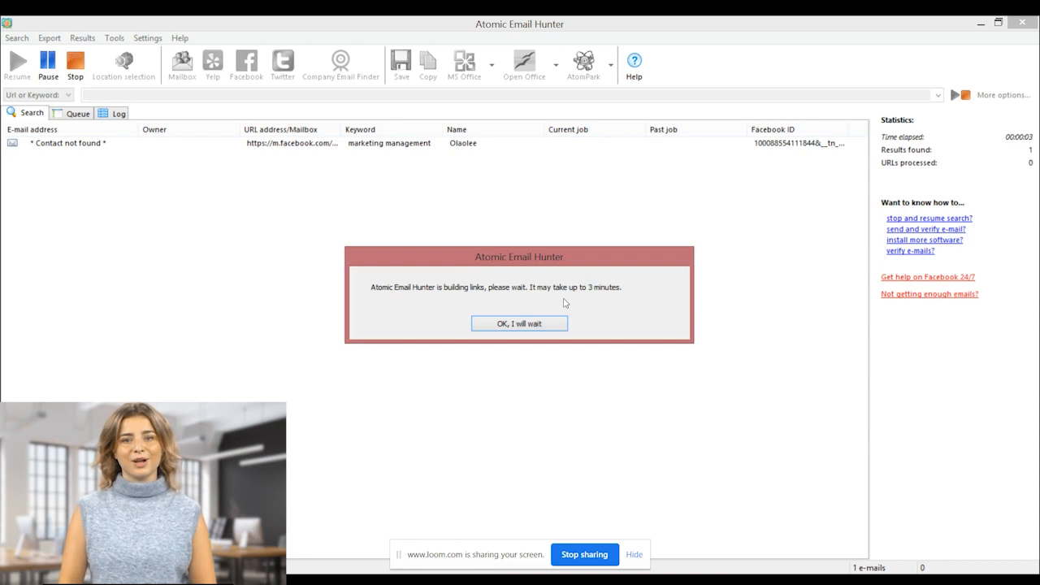
mouse_move(570, 299)
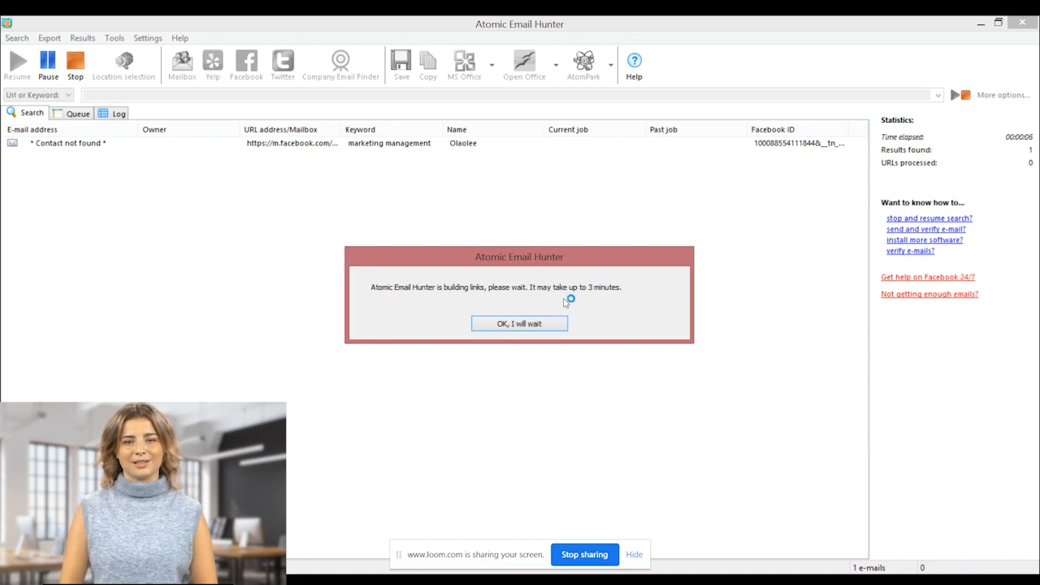
left_click(519, 324)
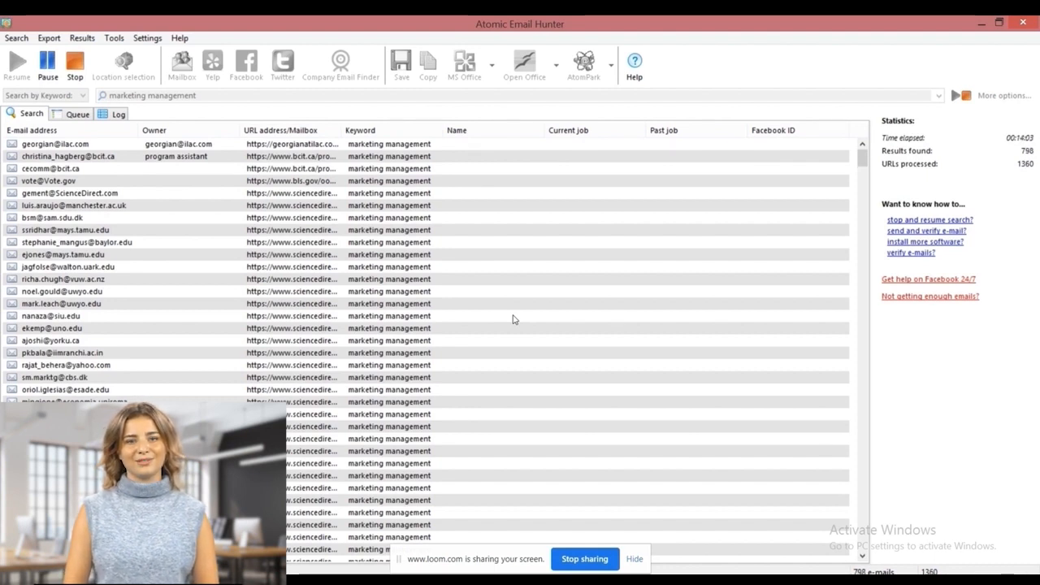
Step: Stop the search and dismiss the 'Search is finished' message
left_click(74, 63)
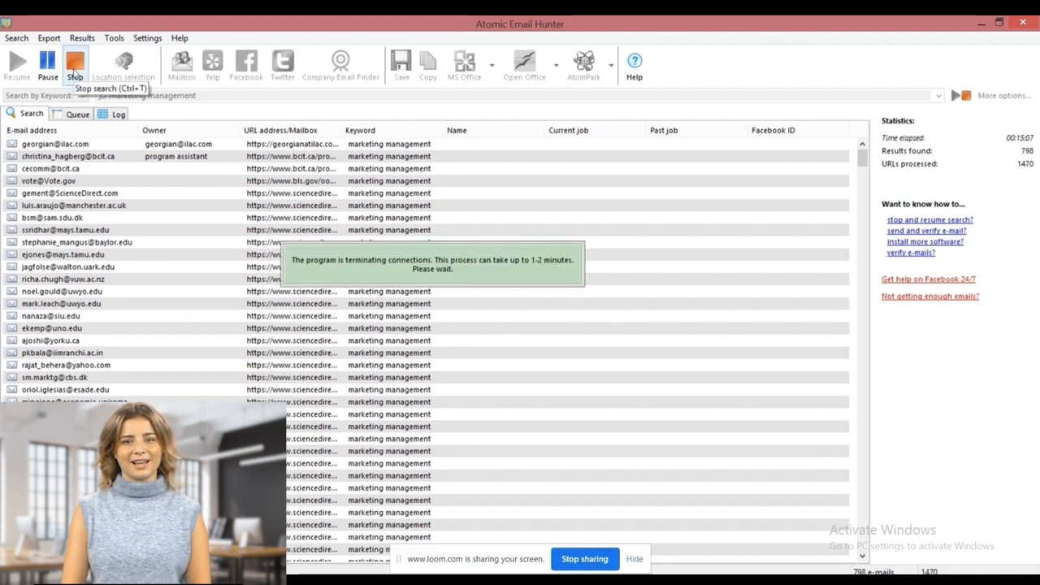
left_click(75, 62)
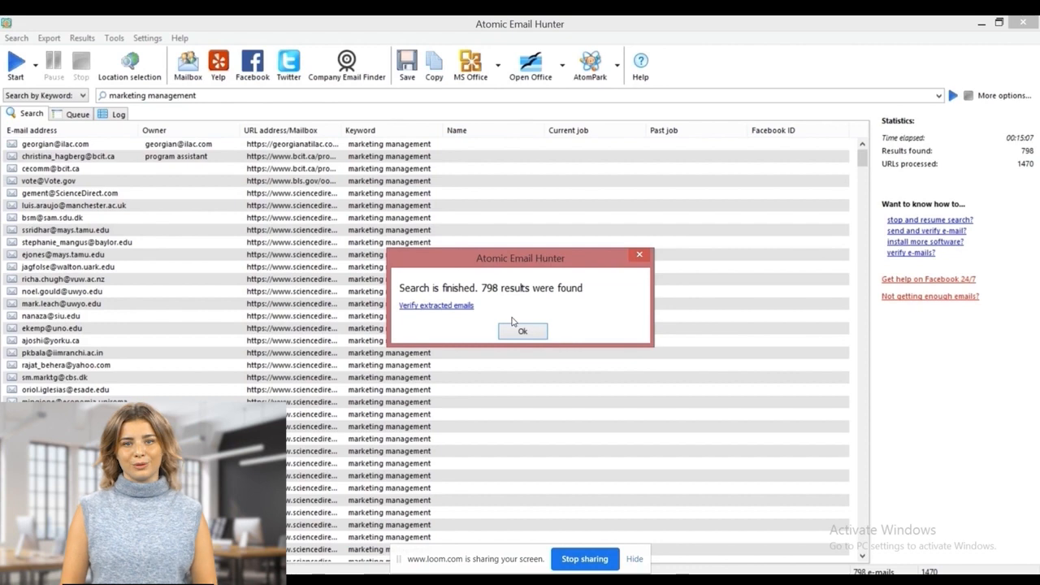
left_click(523, 331)
type("marketing 202")
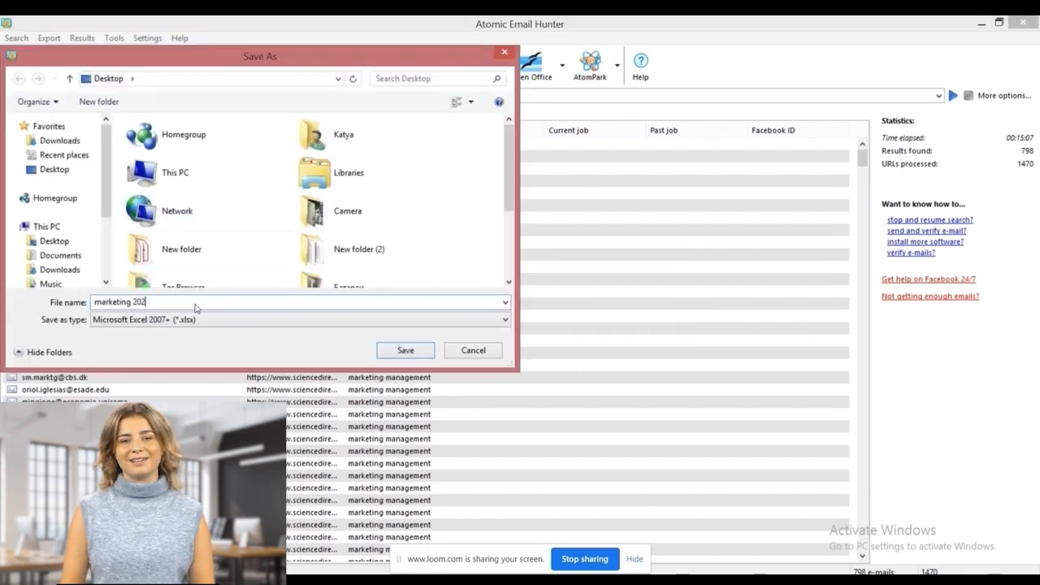
Step: Save results as Excel workbook 'marketing 2023', then choose AtomPark > Verify email addresses
left_click(405, 350)
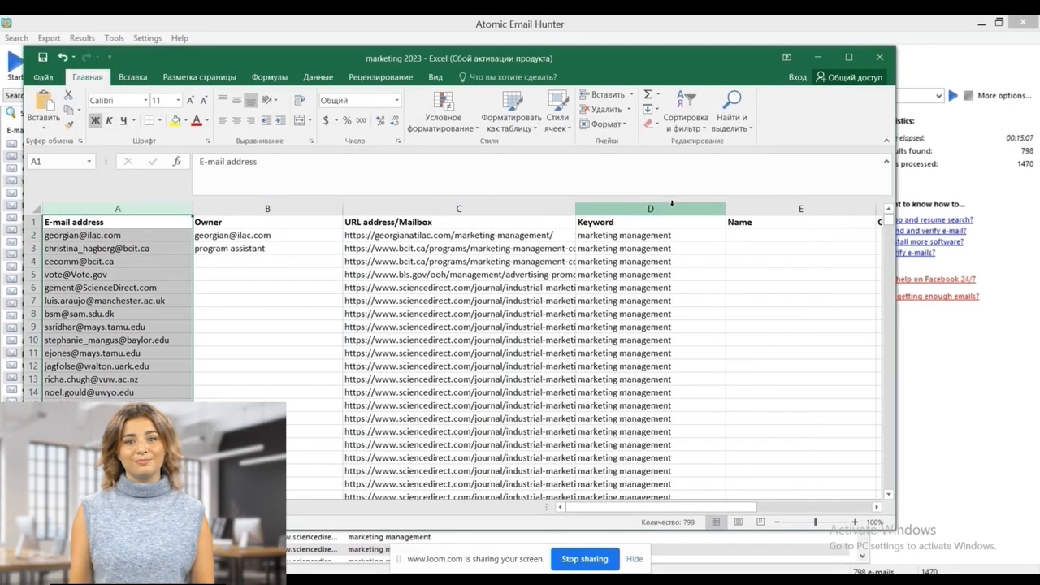
left_click(591, 64)
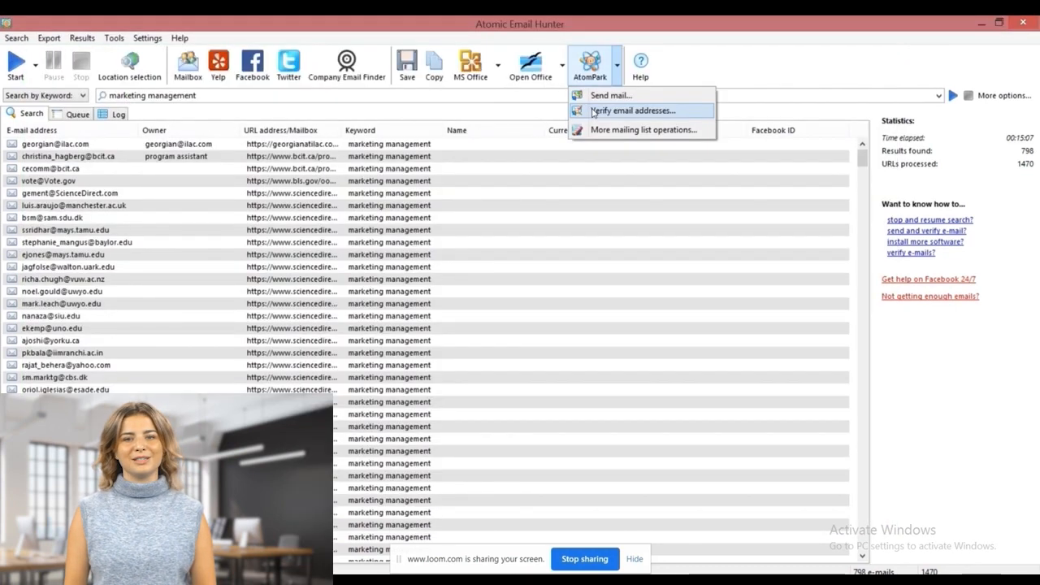
left_click(633, 110)
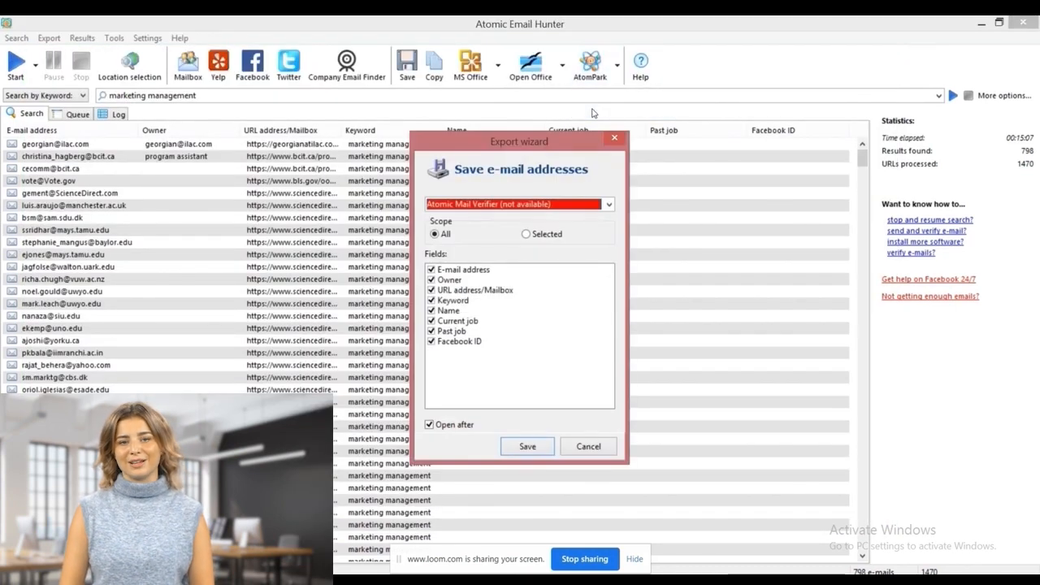